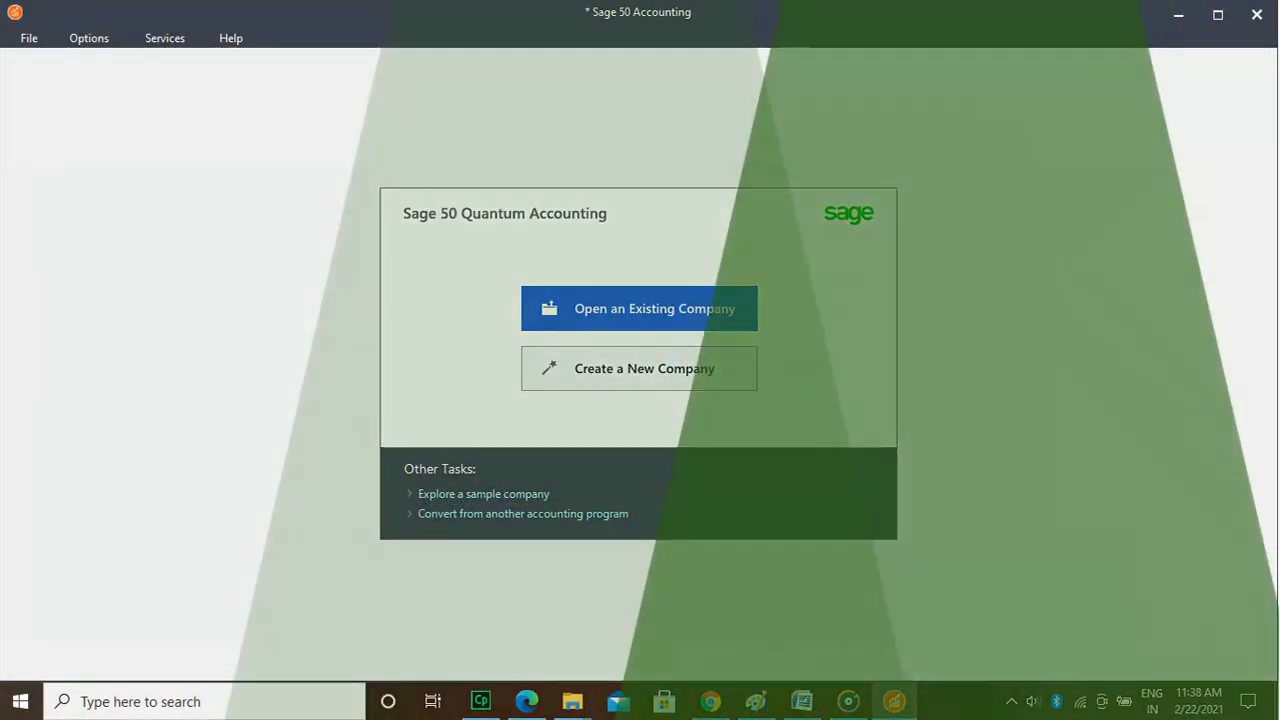
pyautogui.click(640, 308)
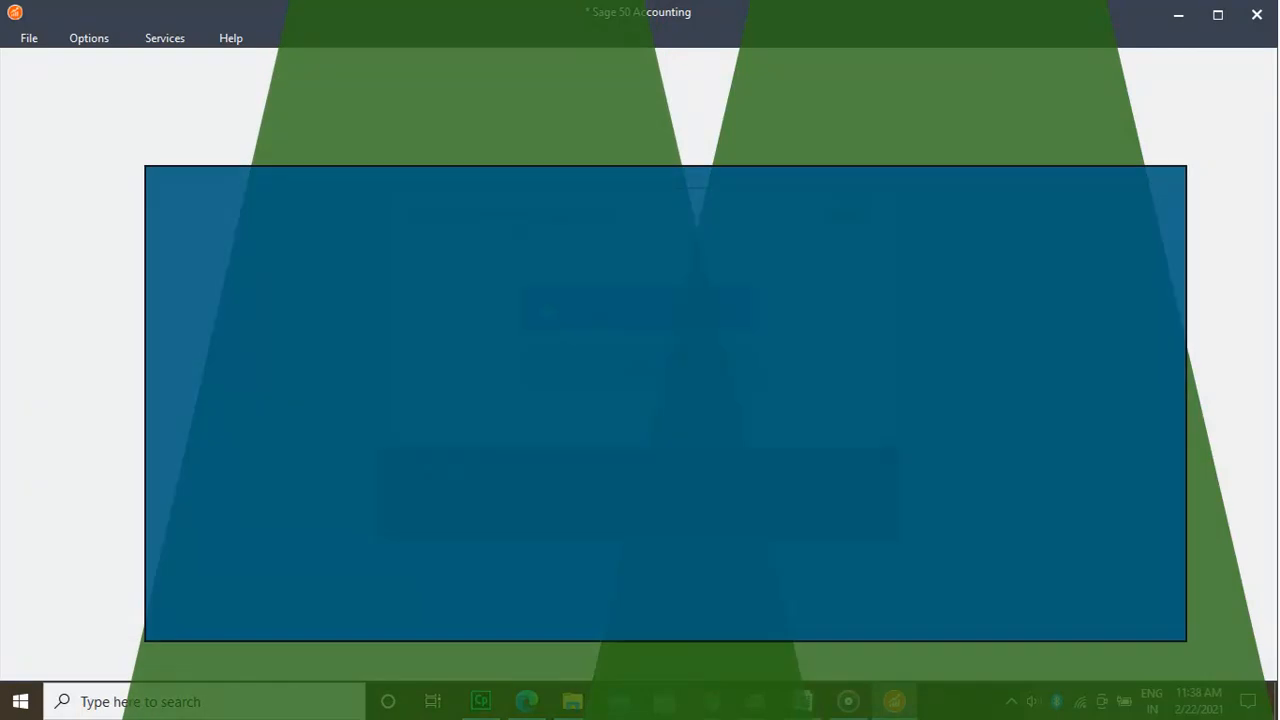